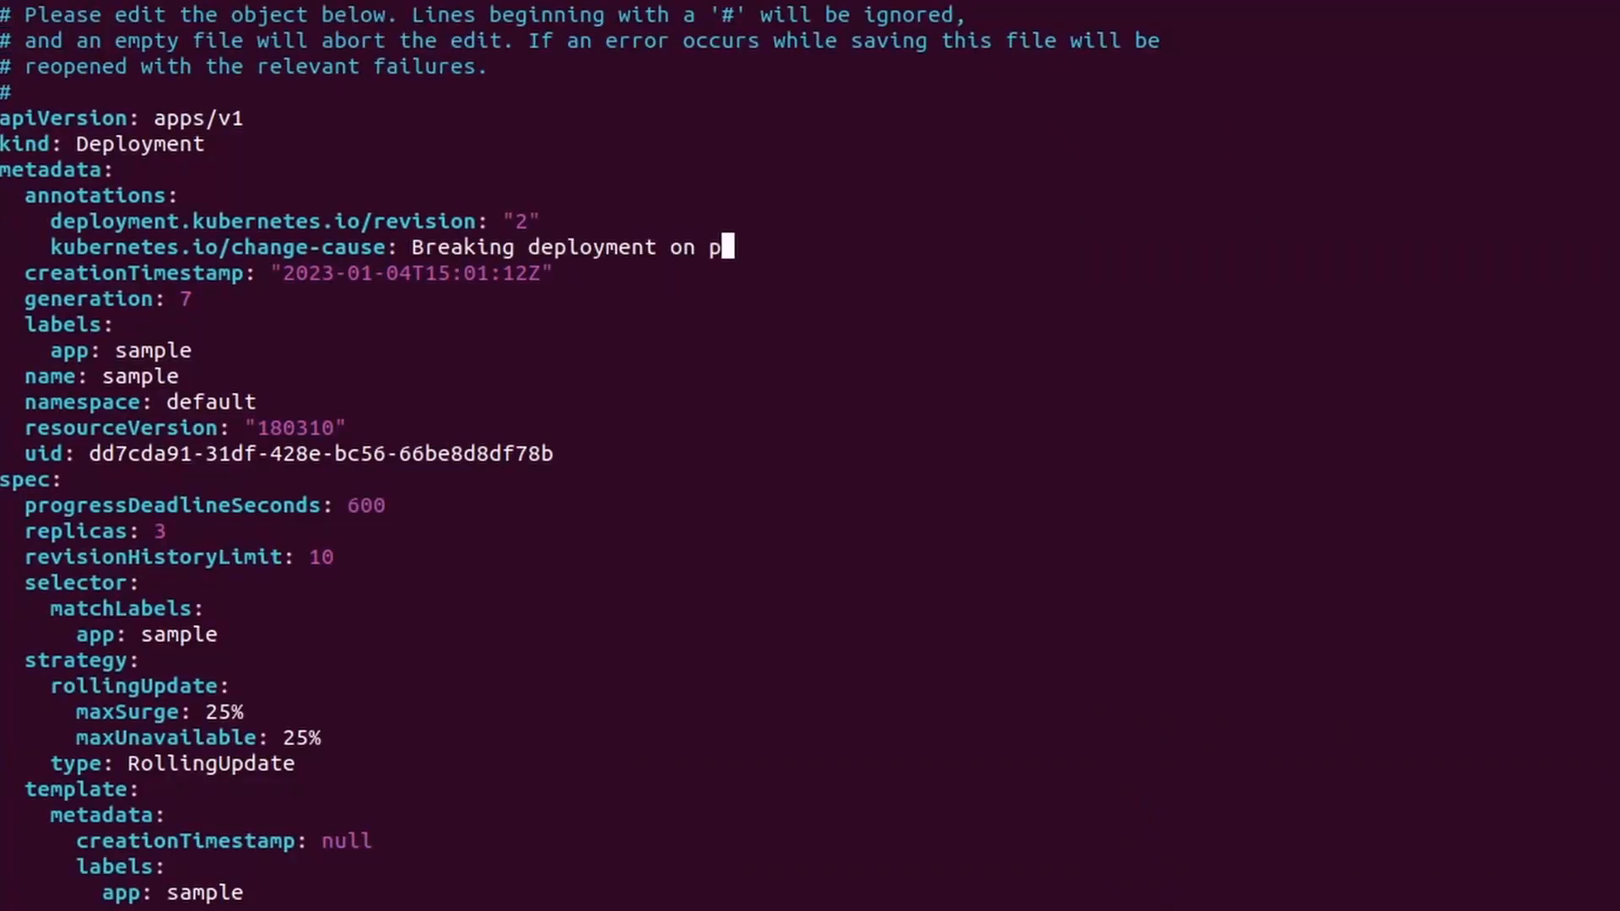
# Save the edited sample deployment and list deployments showing 3/3 ready with 1 up to date
pyautogui.scroll(-3)
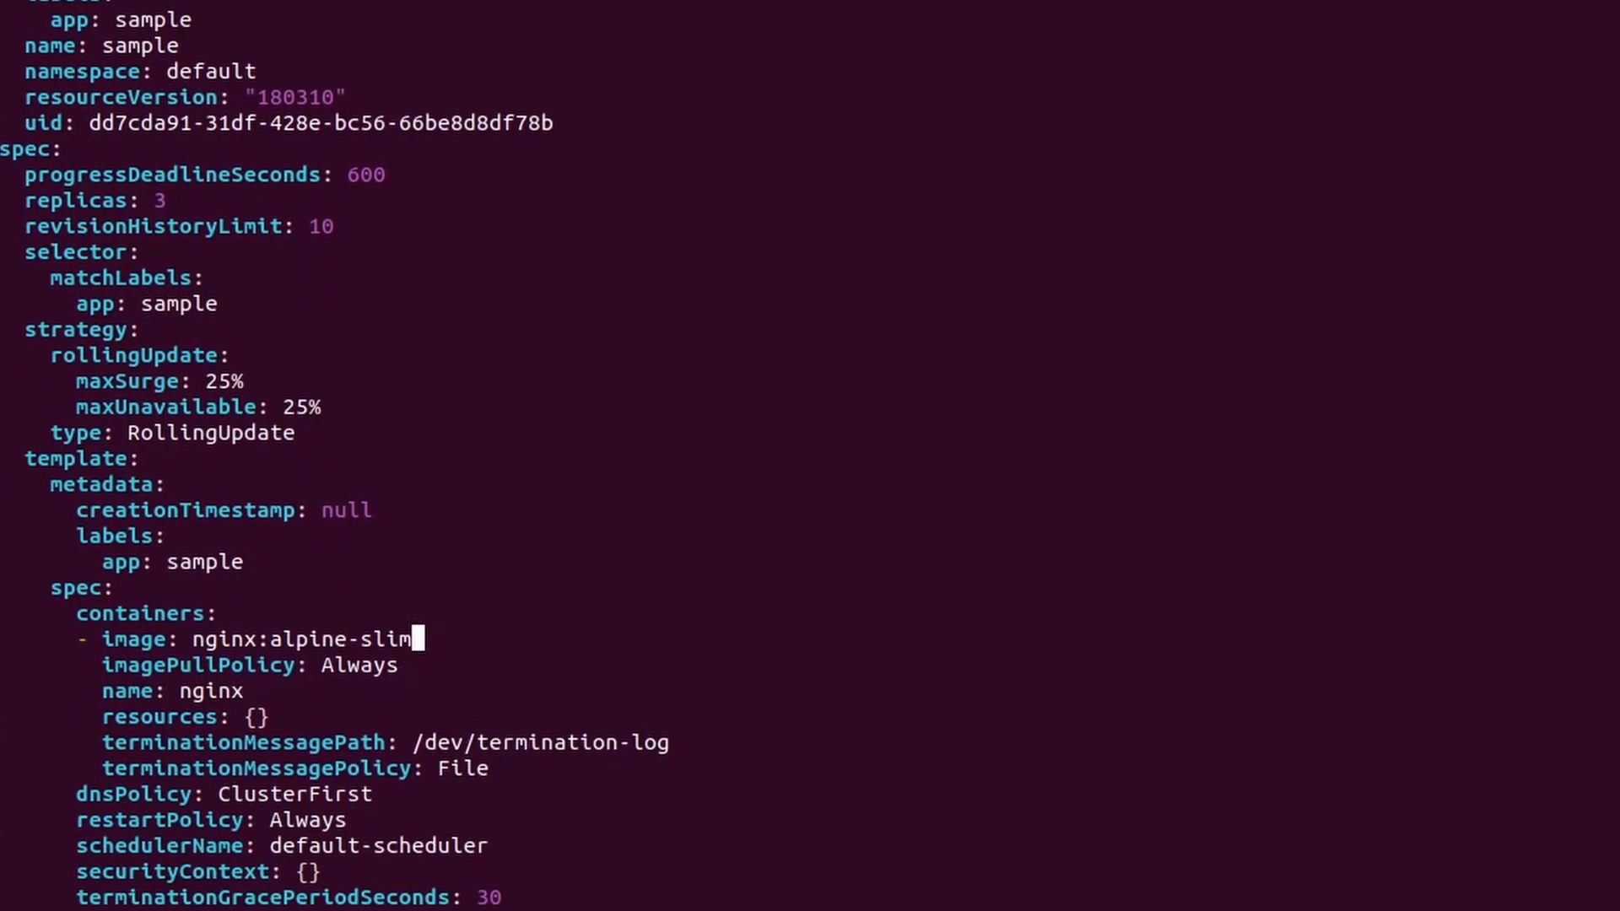
pyautogui.write('-marcol')
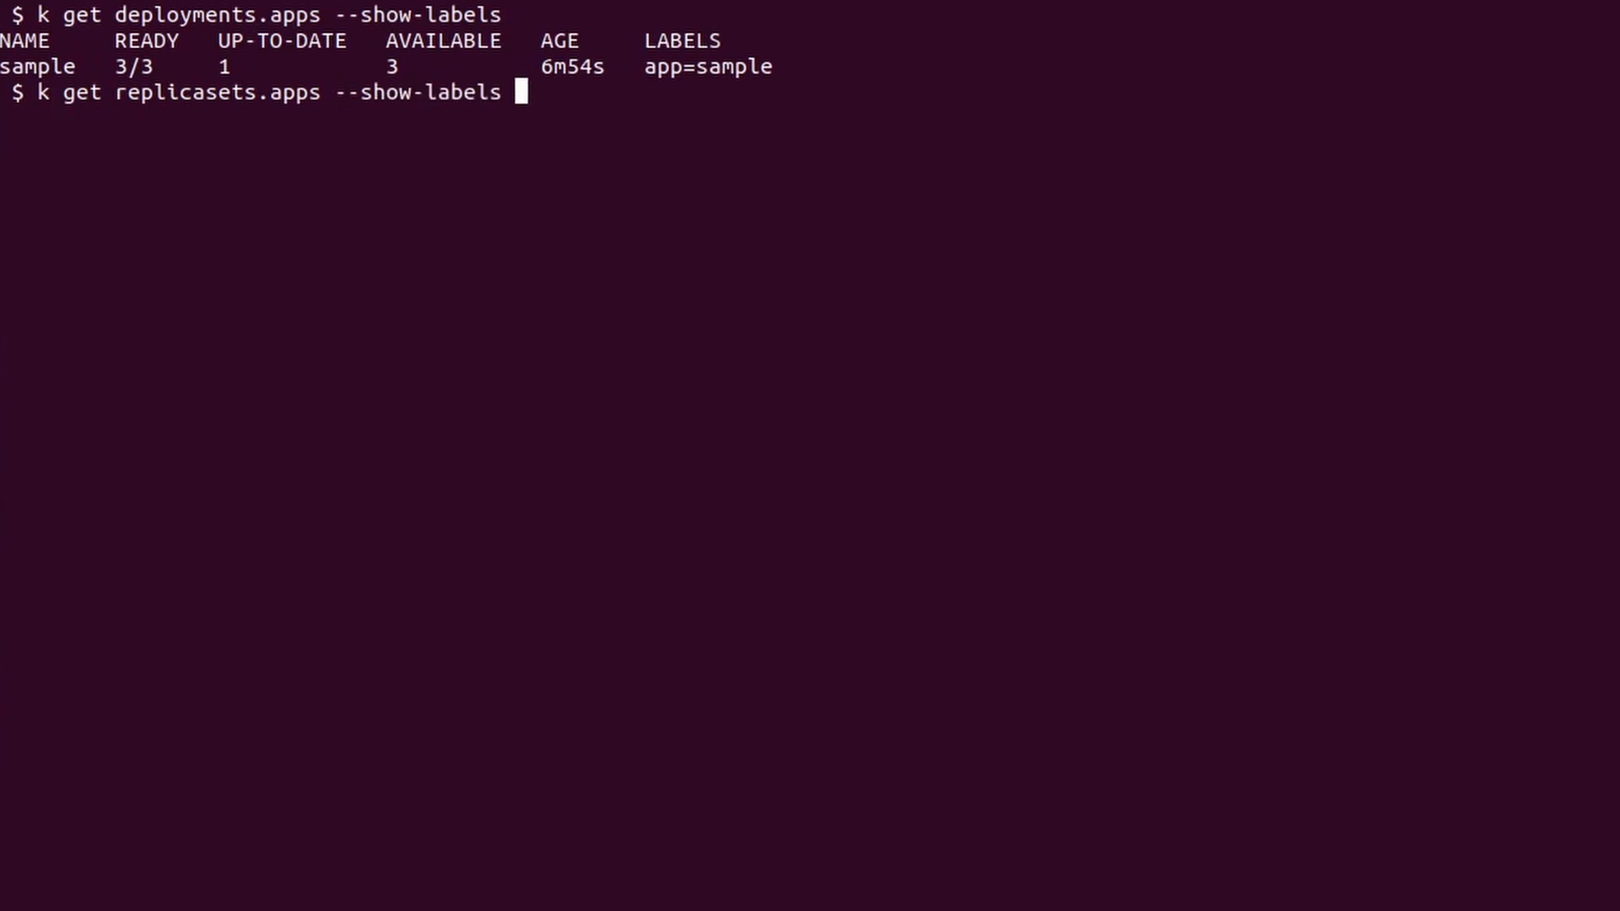
# List replica sets sorted by creationTimestamp, then list pods with their labels
pyautogui.write("--sort-by '{.metadata.creationTimestamp}'")
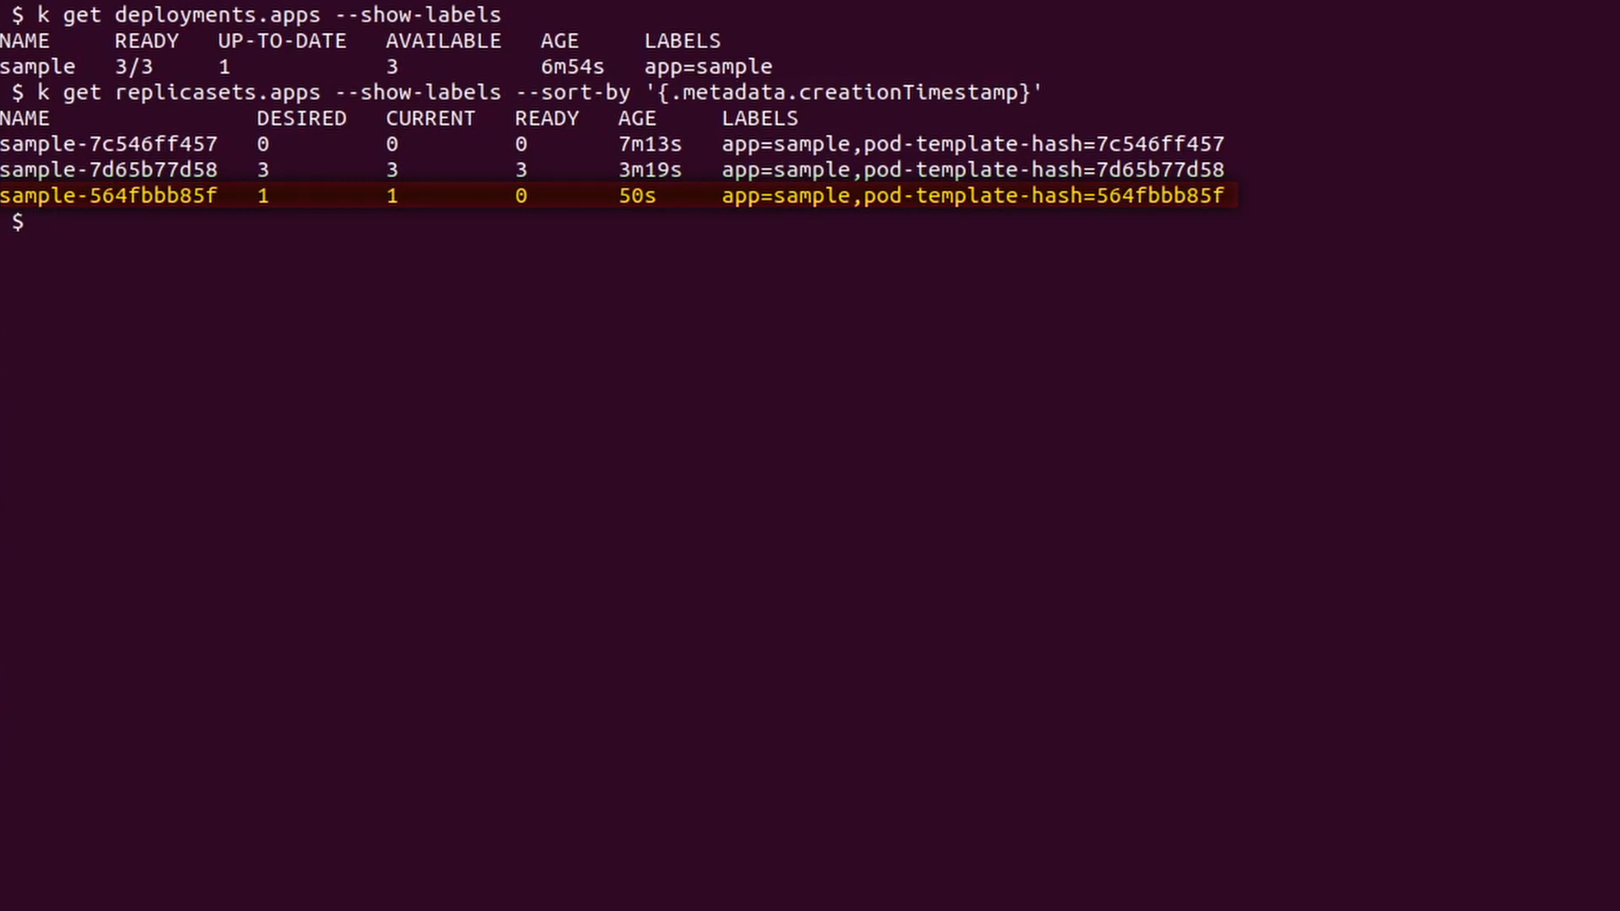
pyautogui.write('k get pods --show-labels')
pyautogui.write('k ro')
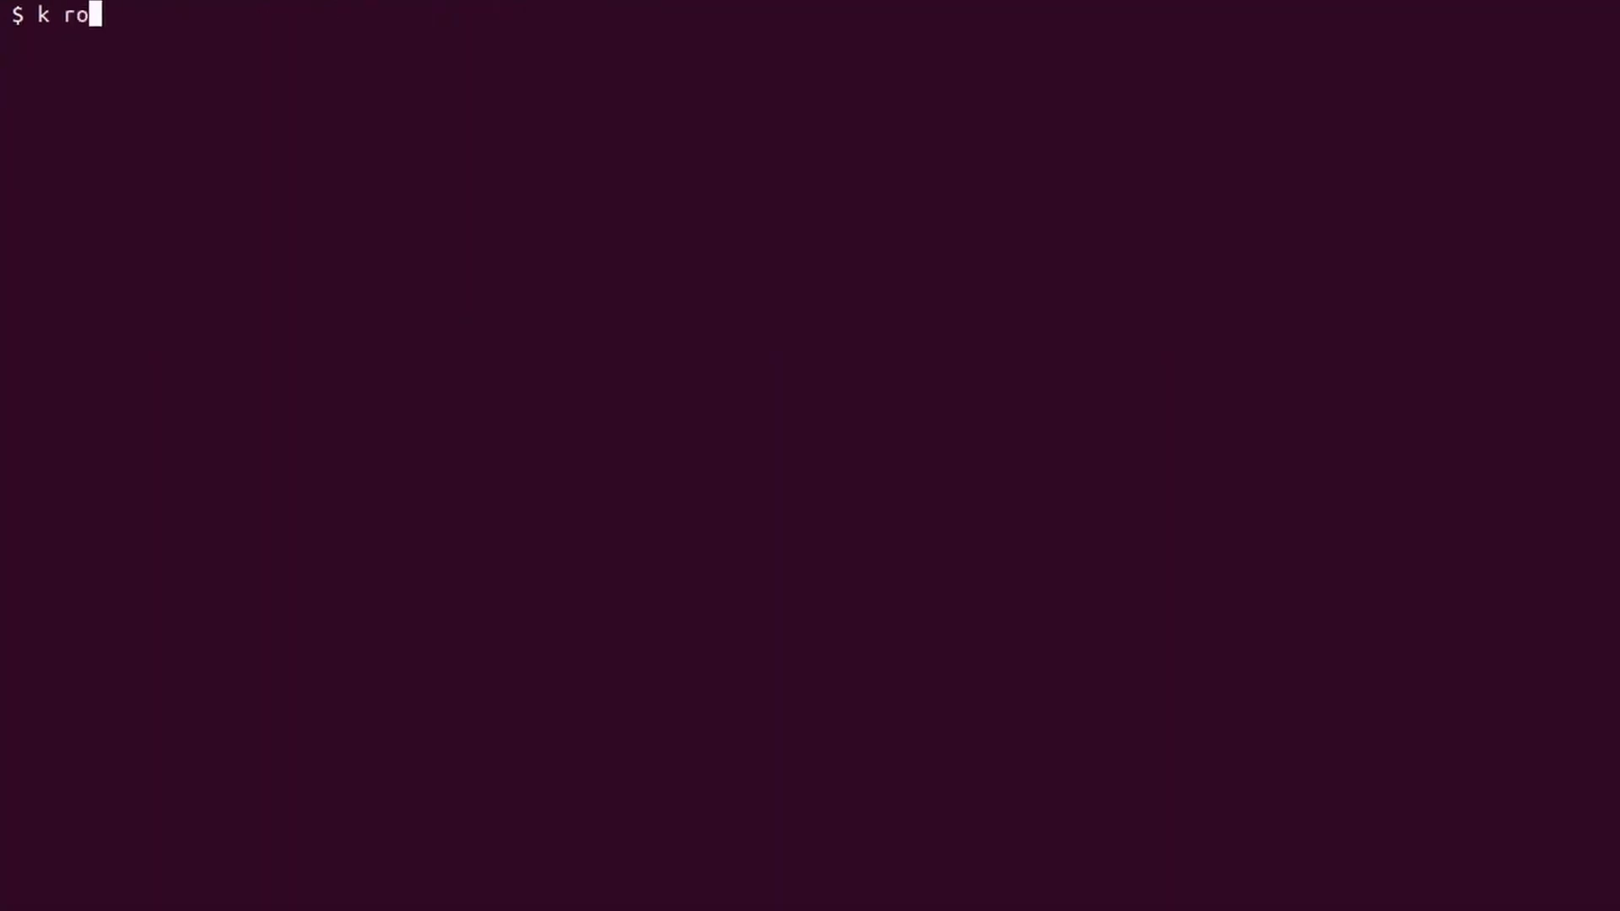
# Show rollout history, undo deployment sample once, then list replica sets sorted by creation time
pyautogui.write('llout history deployment sample')
pyautogui.write('k rollout')
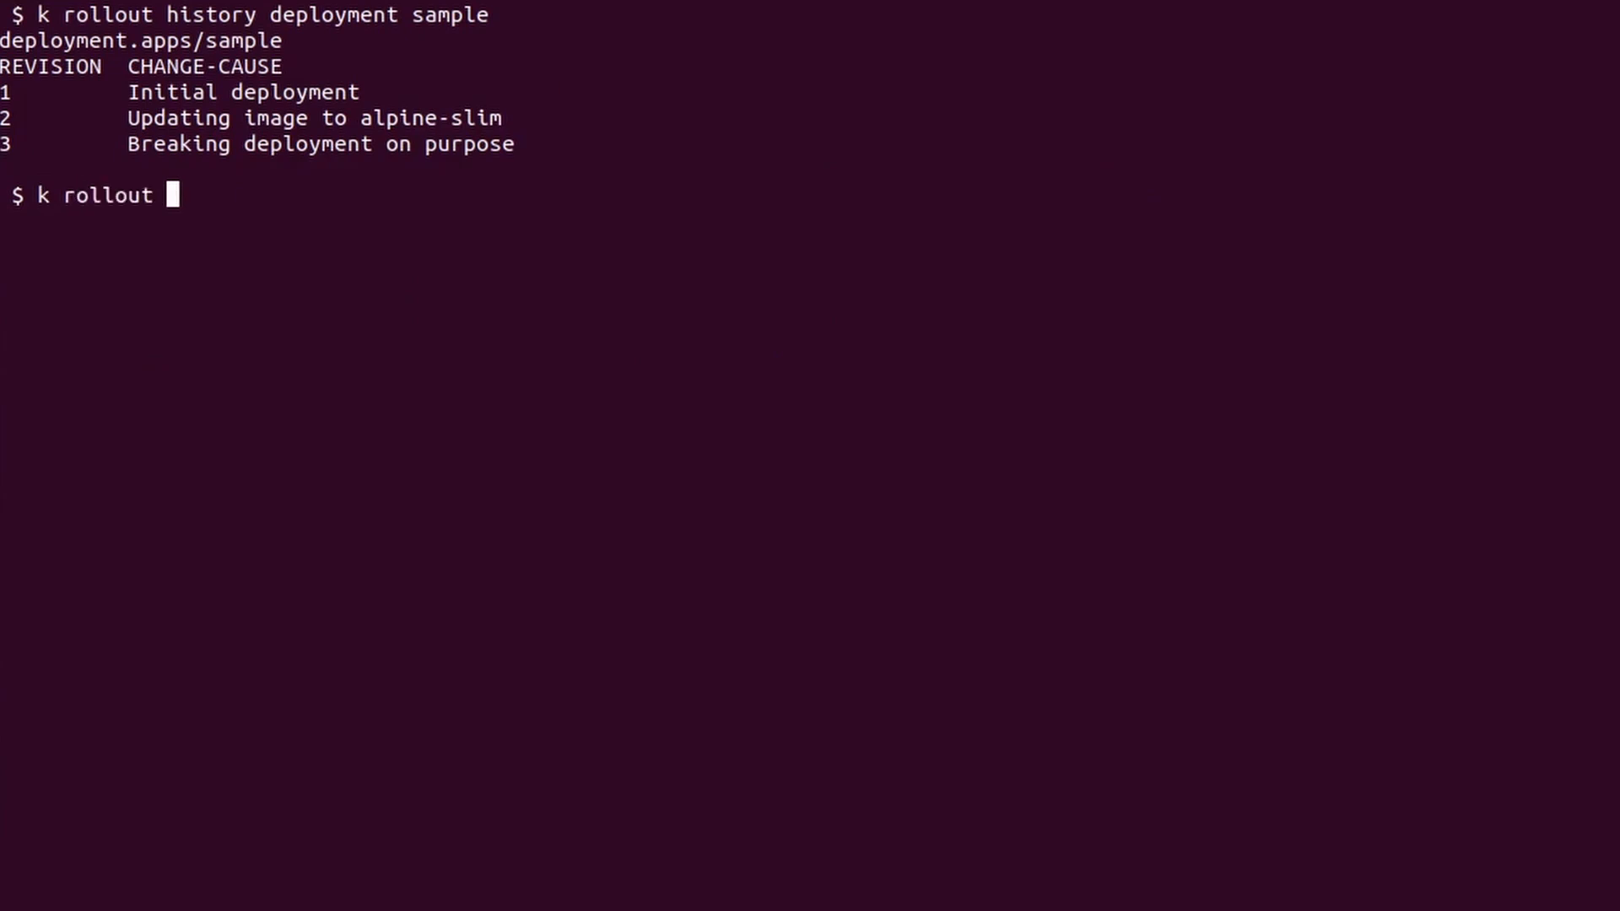
pyautogui.write('undo deployment sample')
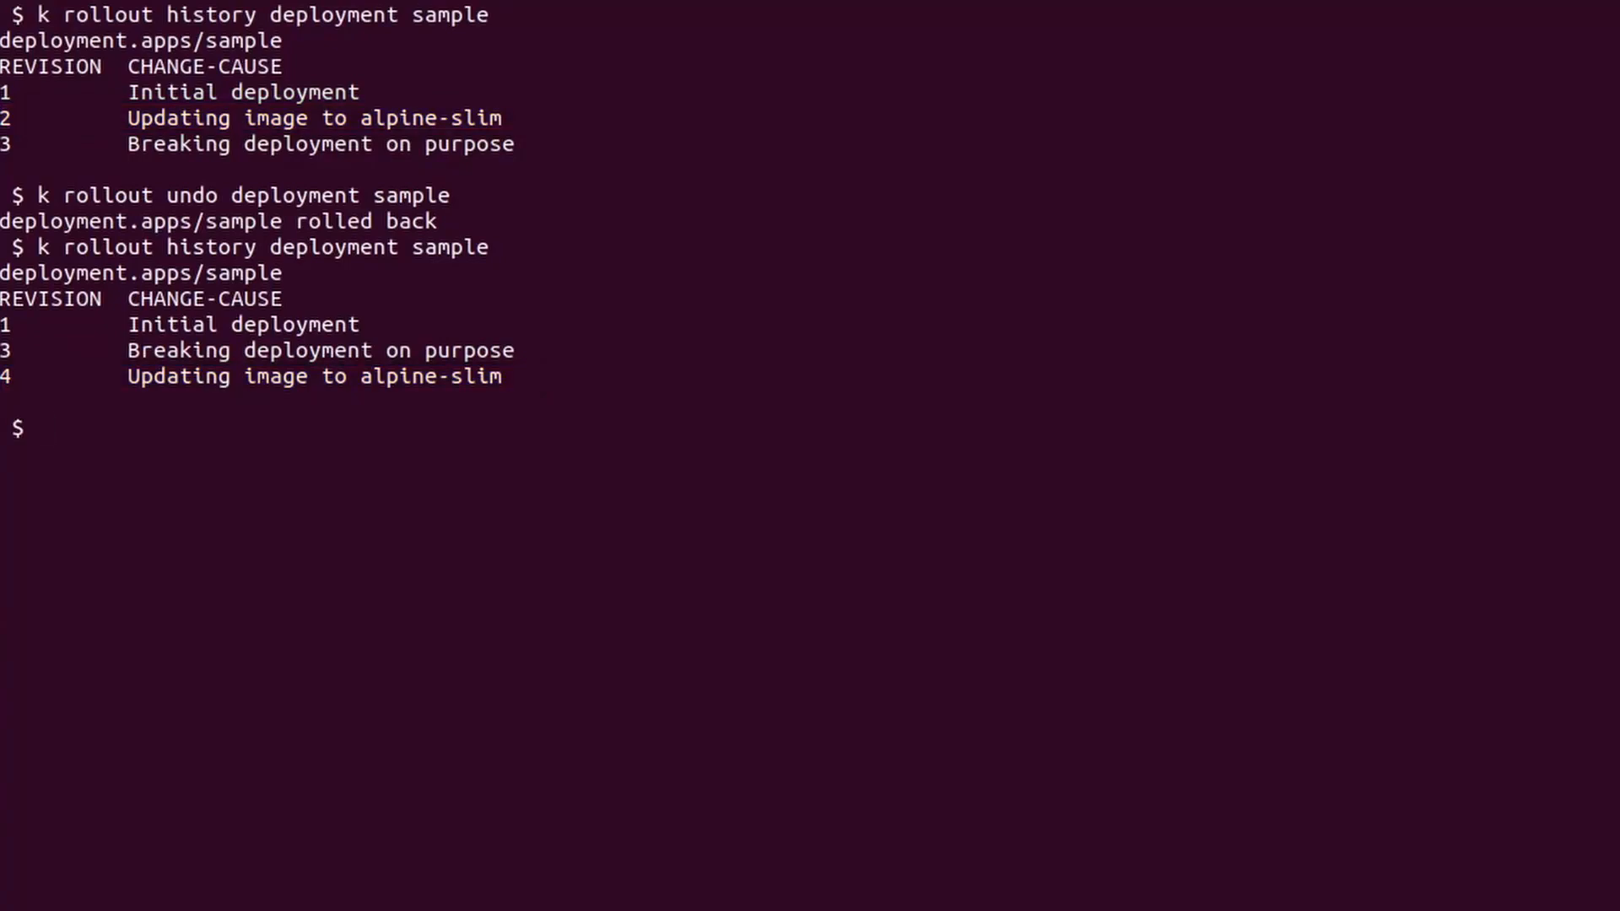
pyautogui.write("k get replicasets.apps --show-labels --sort-by '{.metadata.creationTimestamp}'")
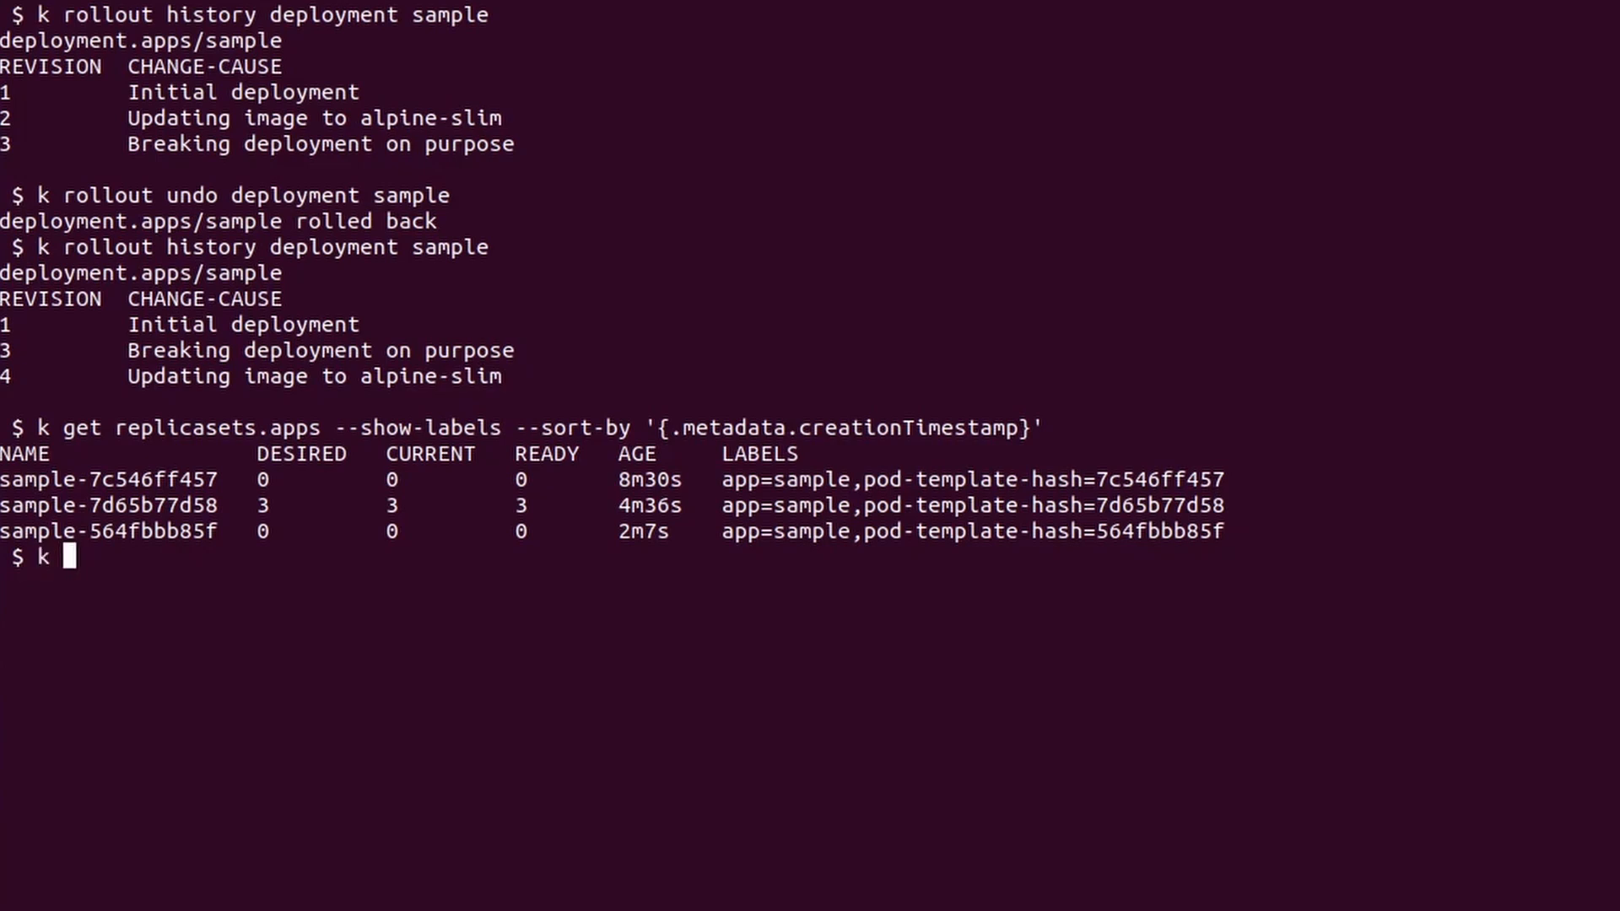
# Roll back deployment sample to revision 1 and show its rollout history
pyautogui.write('rollout undo de')
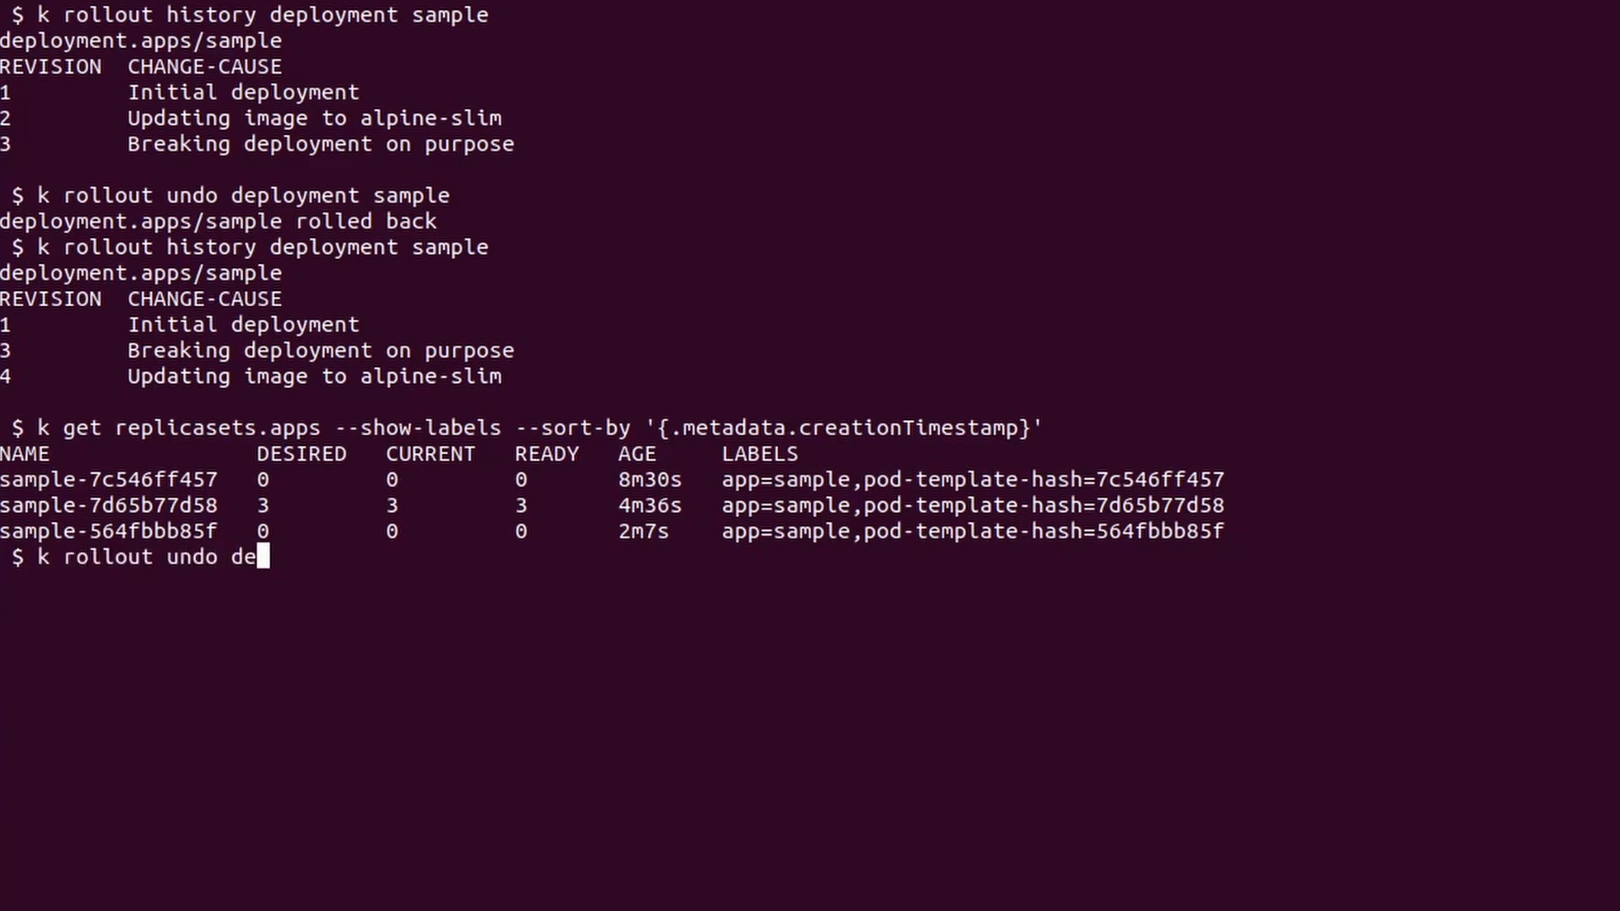
pyautogui.write('ployment sample --to')
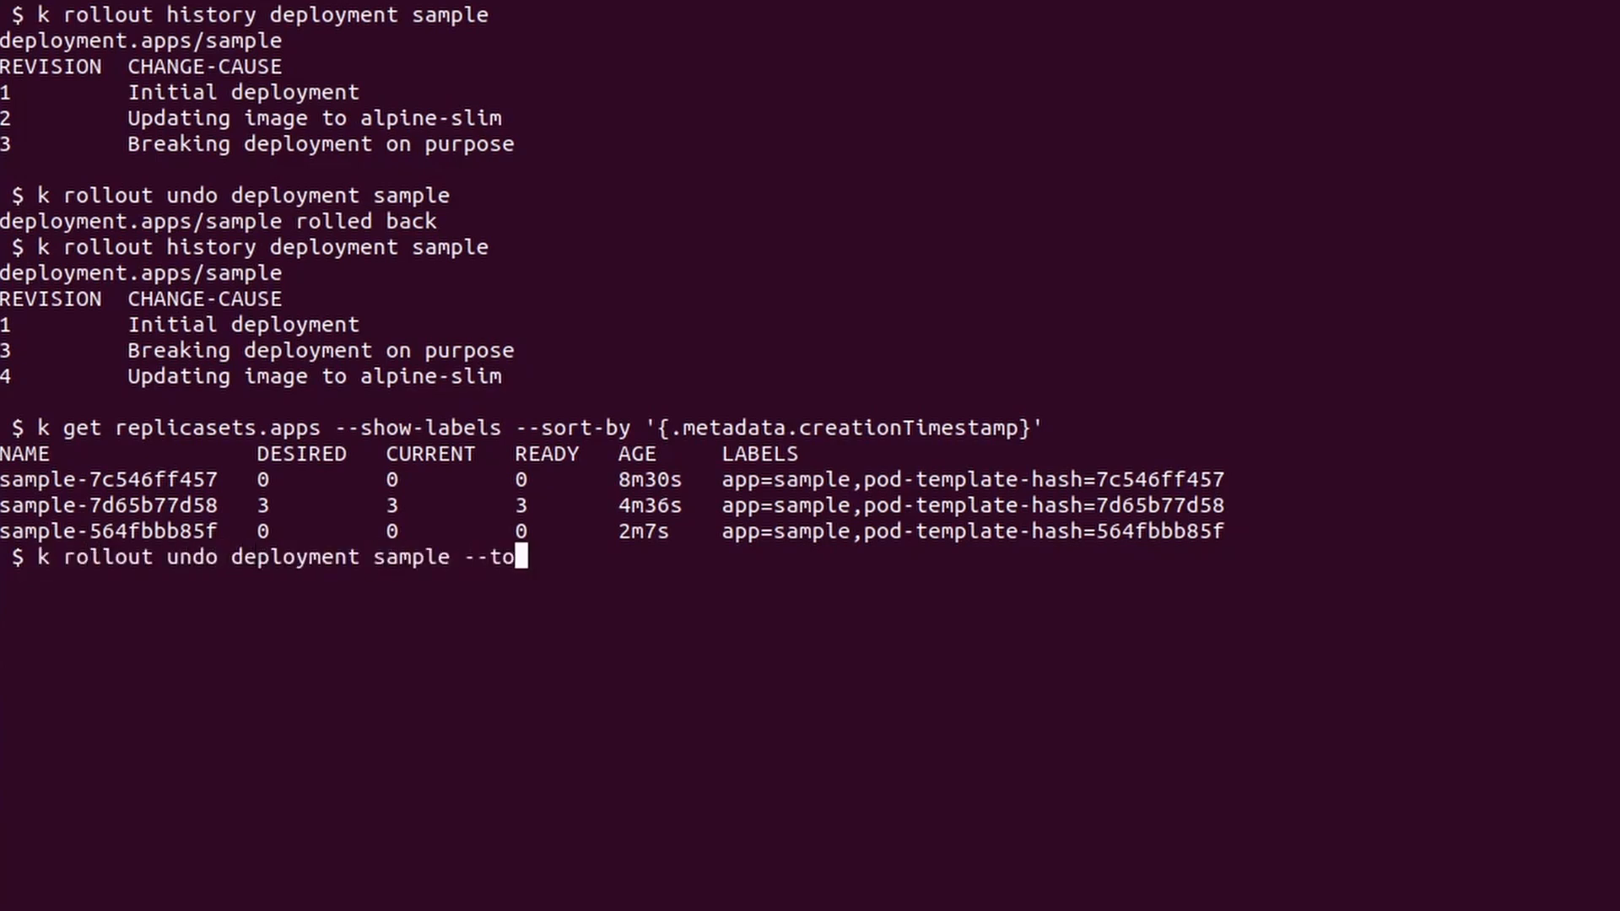
pyautogui.write('-revision 1')
pyautogui.write('k rollout')
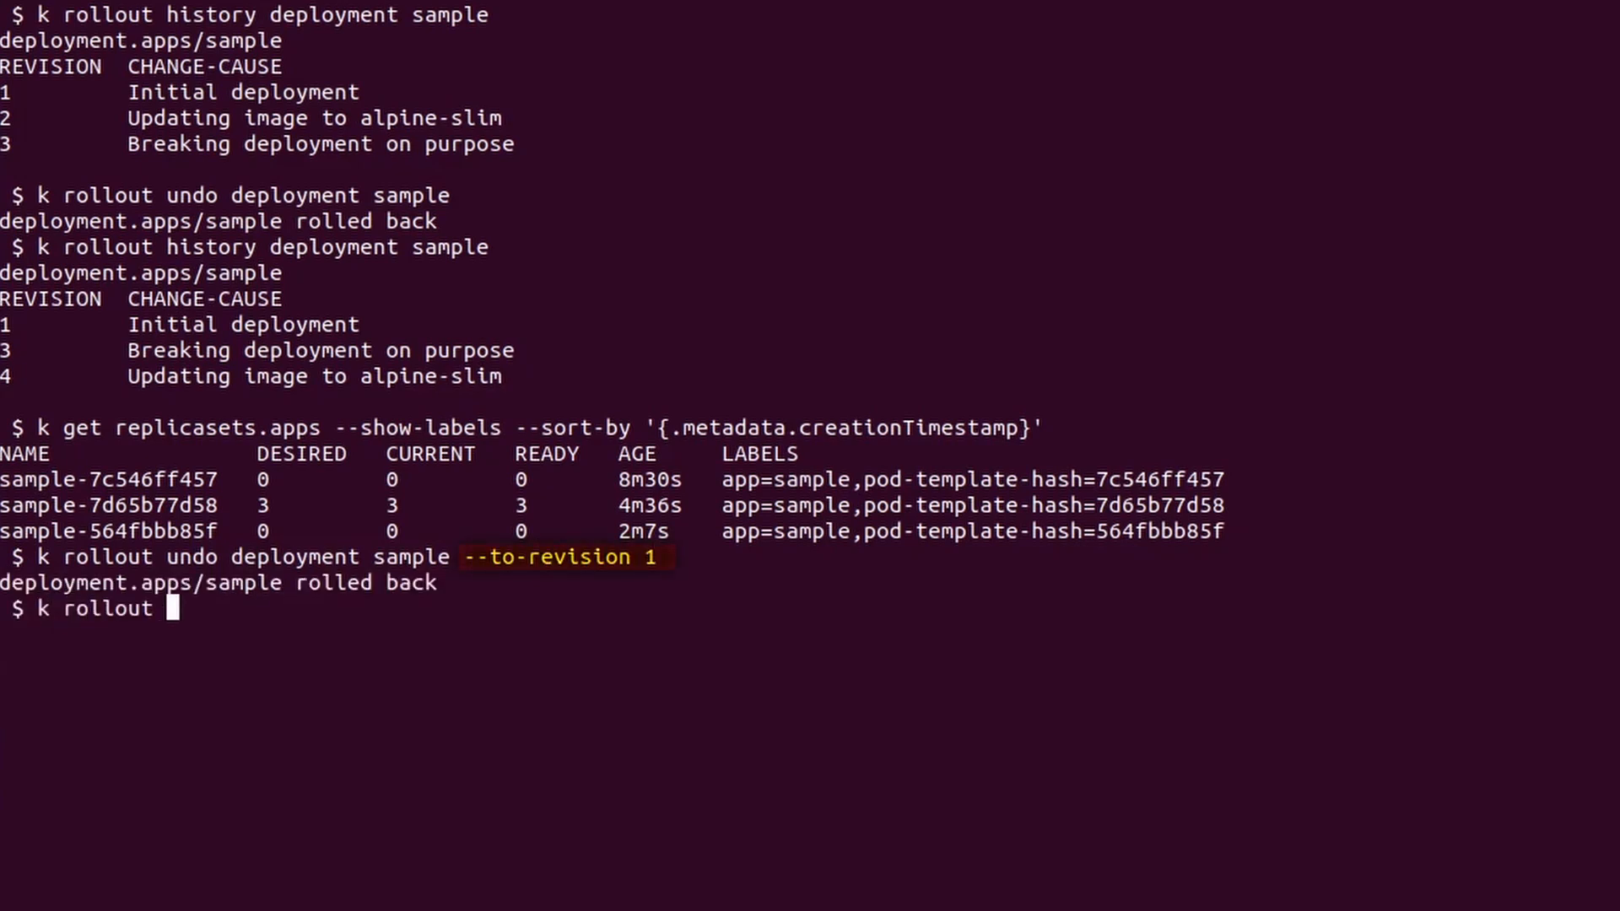
pyautogui.write('history des')
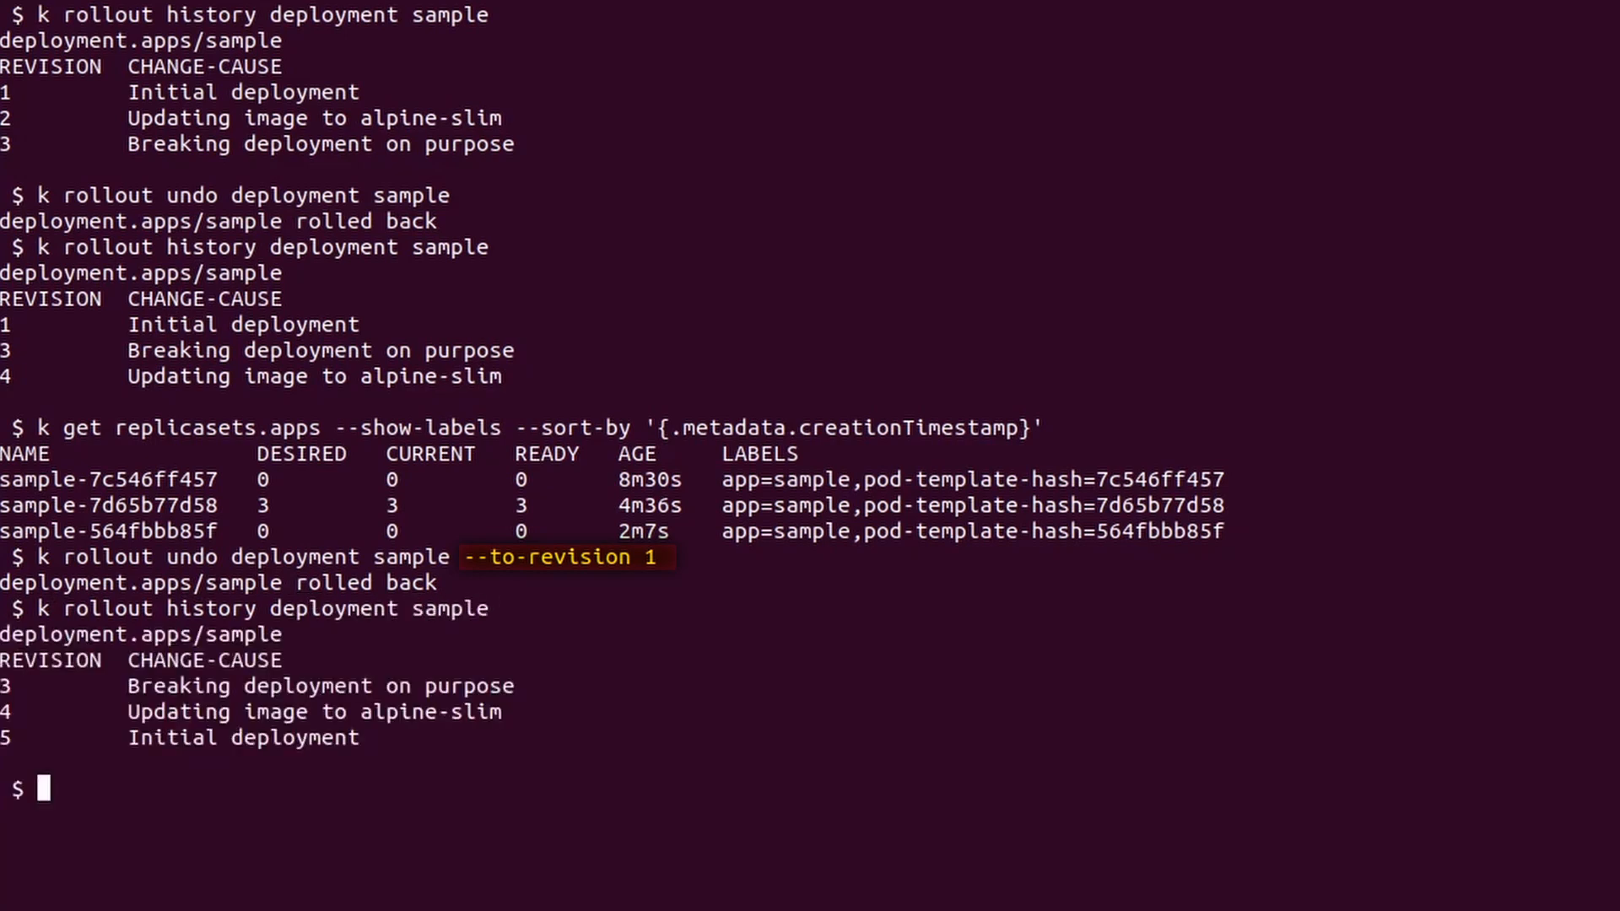
# List replica sets sorted by creationTimestamp to confirm sample-7c546ff457 has 3 ready
pyautogui.write("k get replicasets.apps --show-labels --sort-by '{.metadata.creationTimestamp}'")
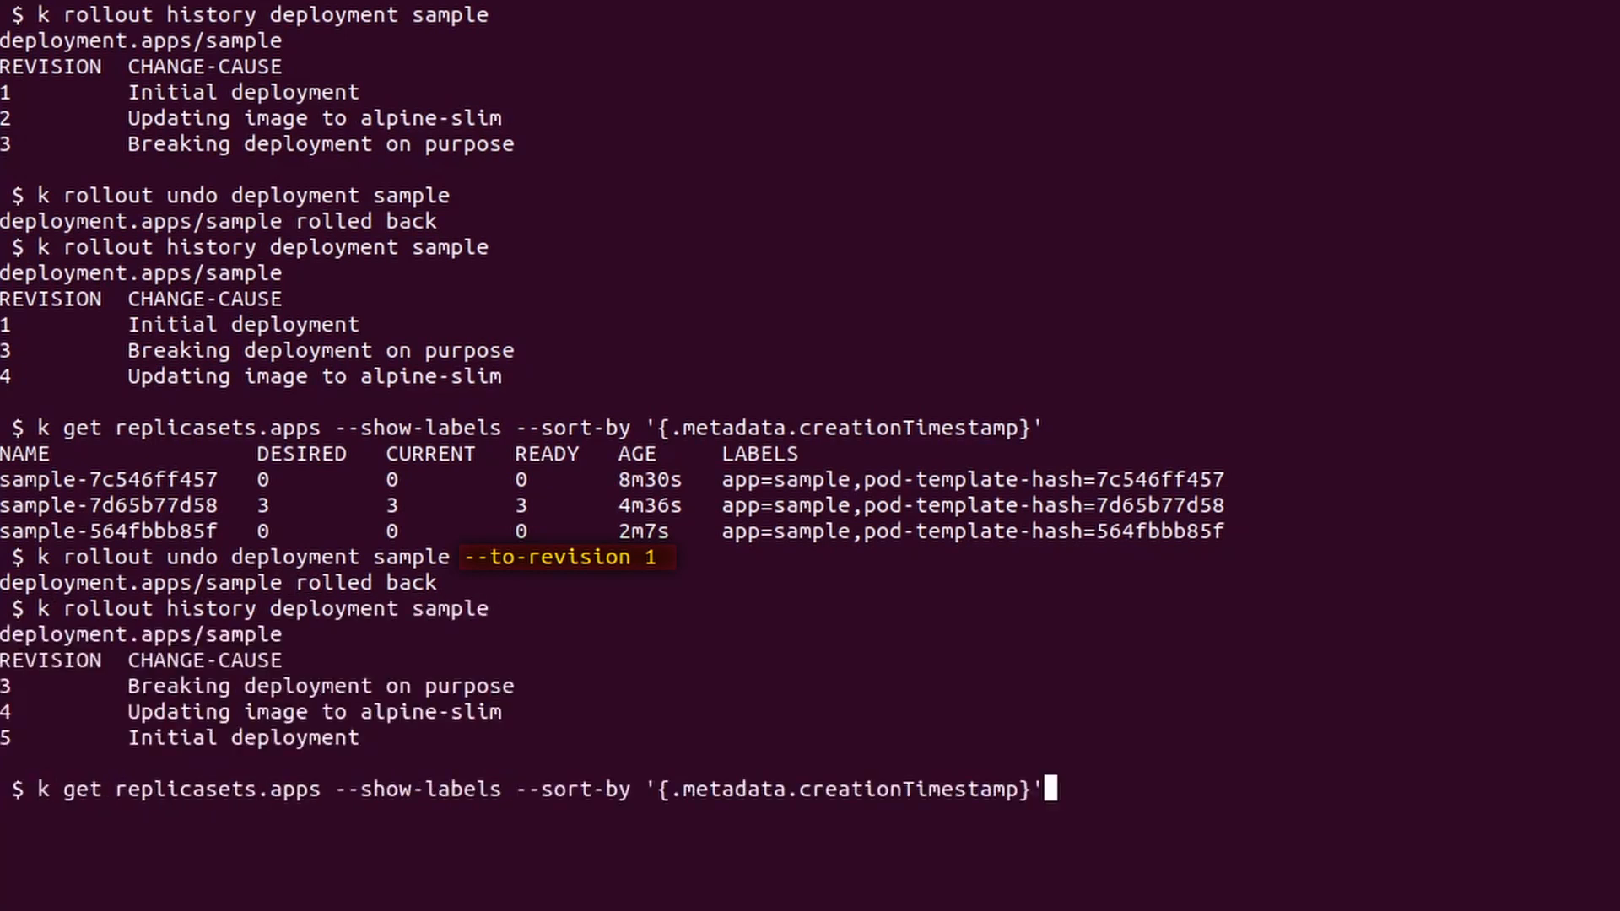
pyautogui.press('Return')
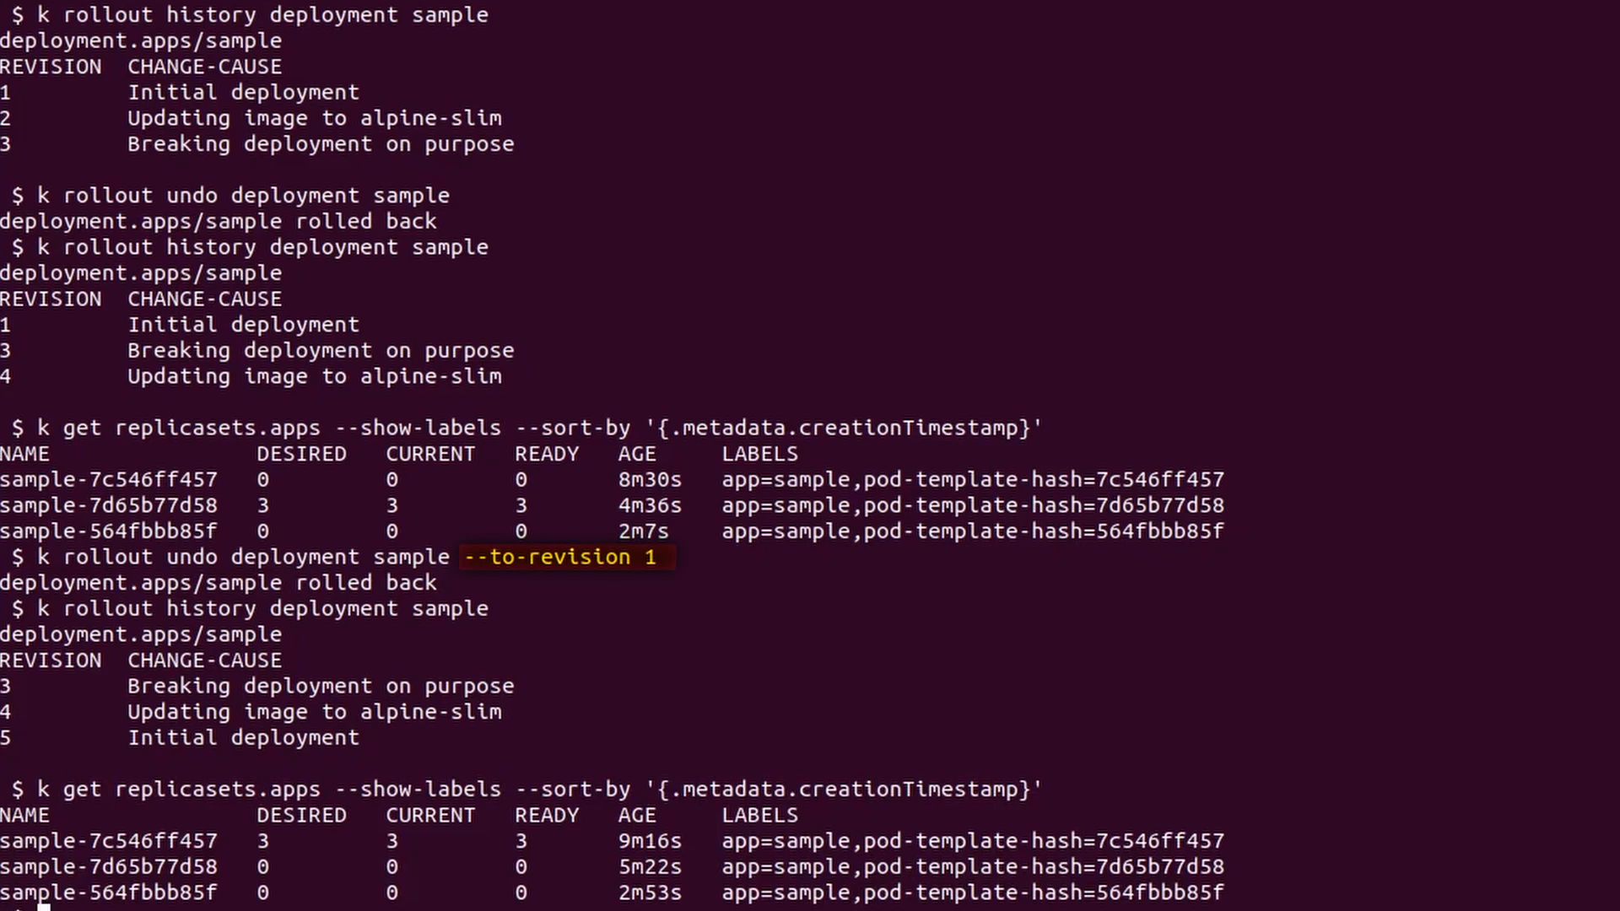